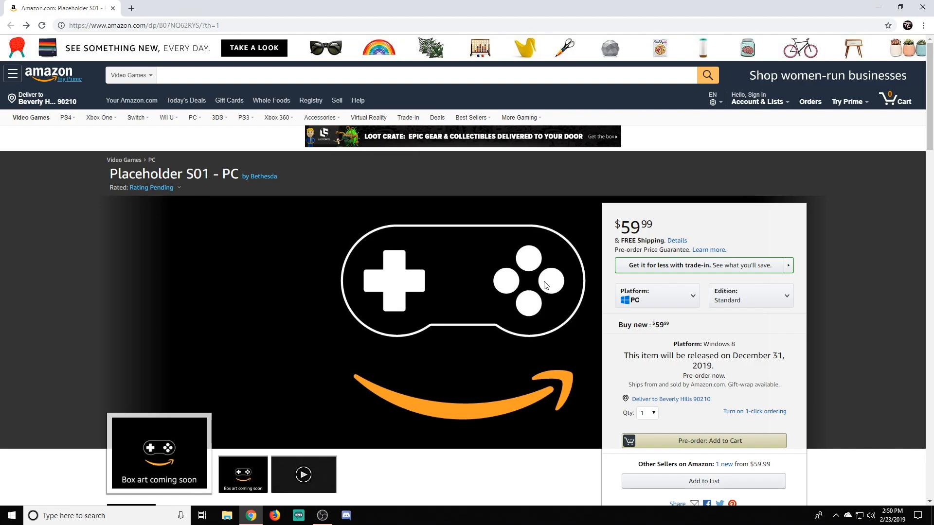
Scroll the product page, then select and deselect the product title text.
{"action": "scroll", "scroll_direction": "down", "scroll_amount": 3}
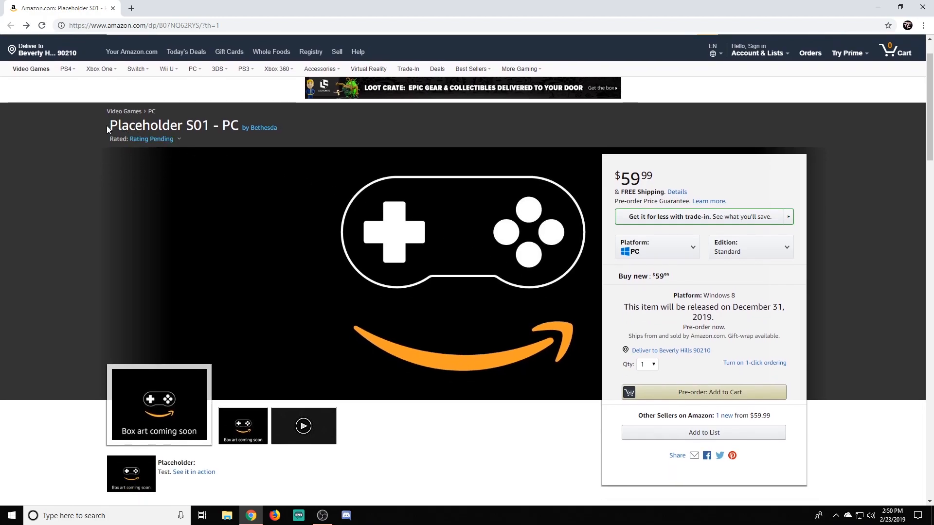
{"action": "scroll", "scroll_direction": "down", "scroll_amount": 3}
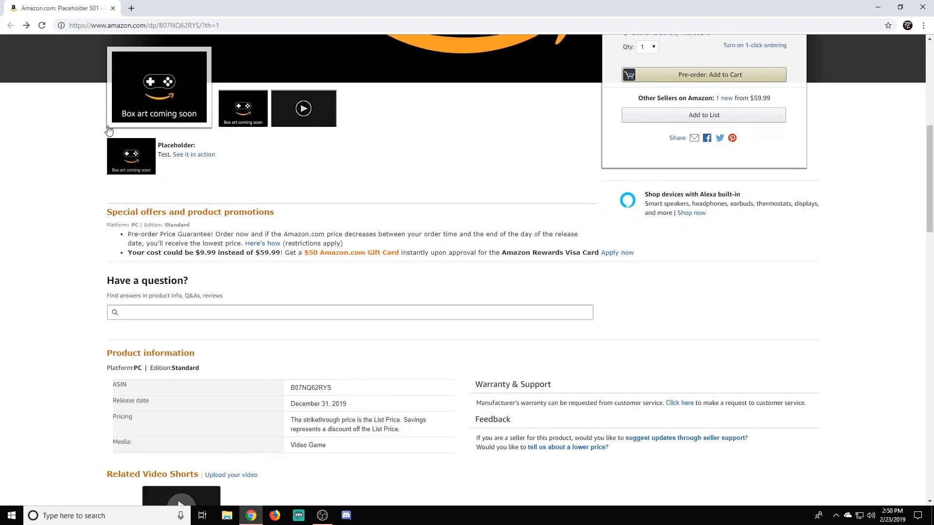
{"action": "scroll", "scroll_direction": "up", "scroll_amount": 3}
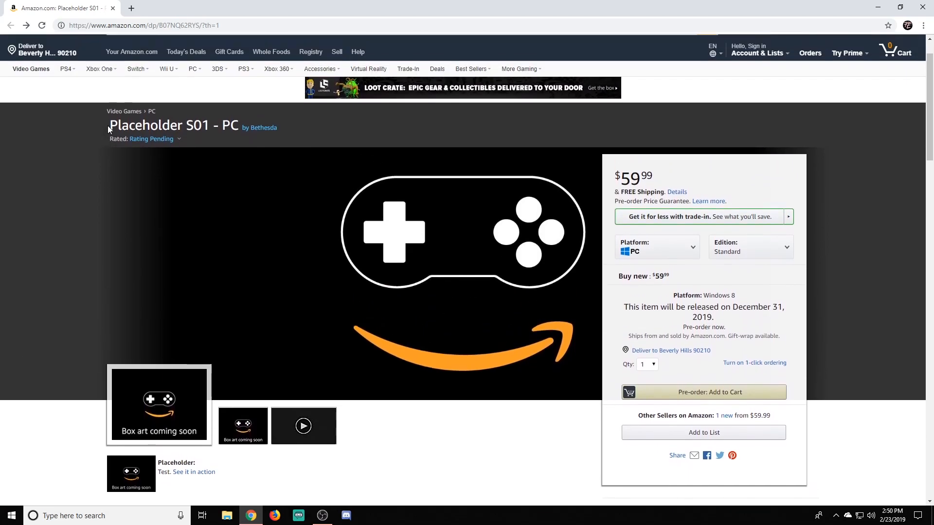
{"action": "double_click", "coordinate": [130, 125]}
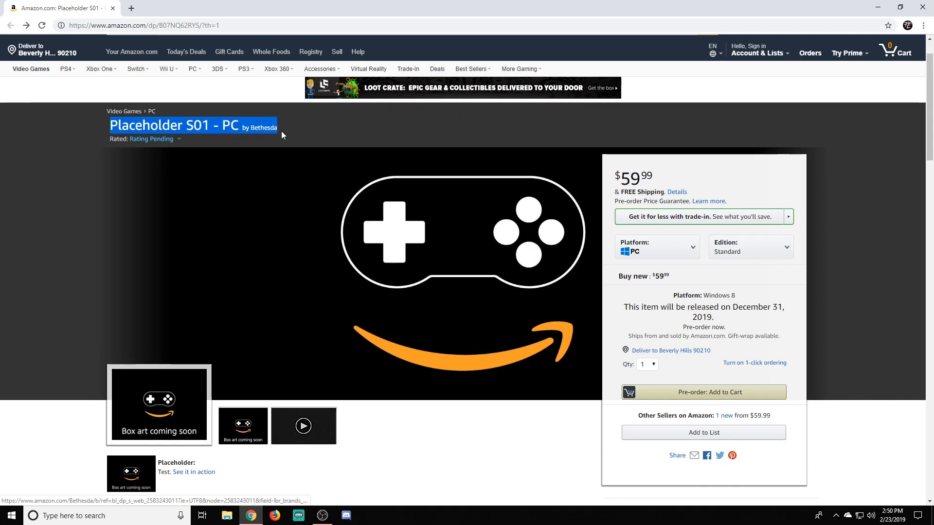
{"action": "left_click", "coordinate": [259, 129]}
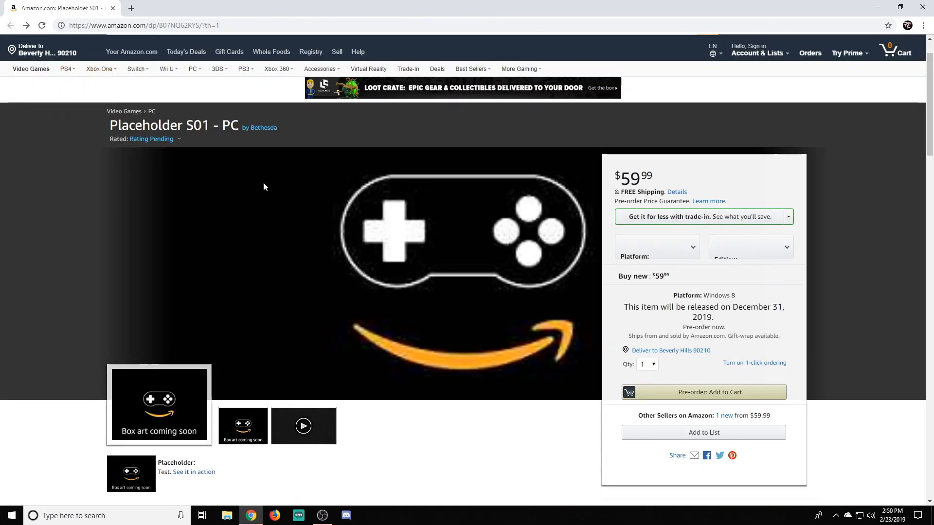
Browse the platform and edition lists, try Deluxe and another platform, then enlarge the box art.
{"action": "left_click", "coordinate": [655, 247]}
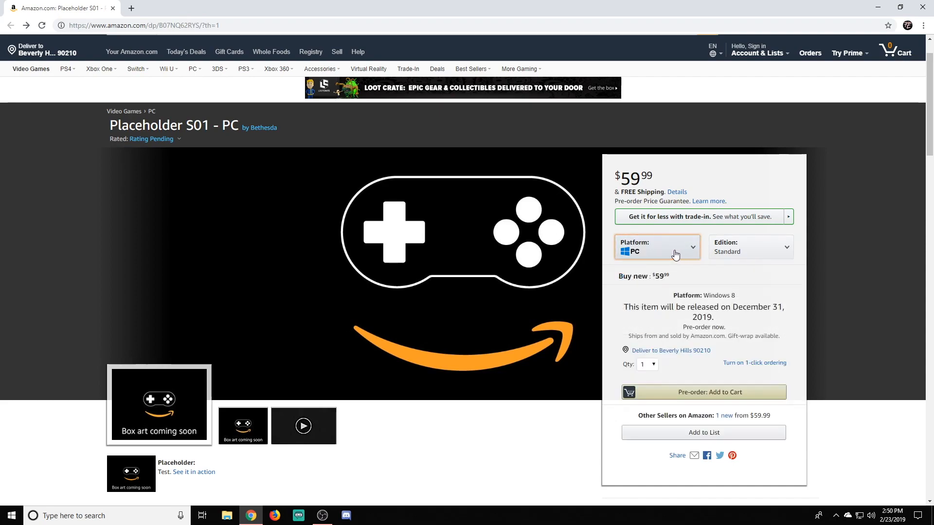
{"action": "left_click", "coordinate": [657, 246]}
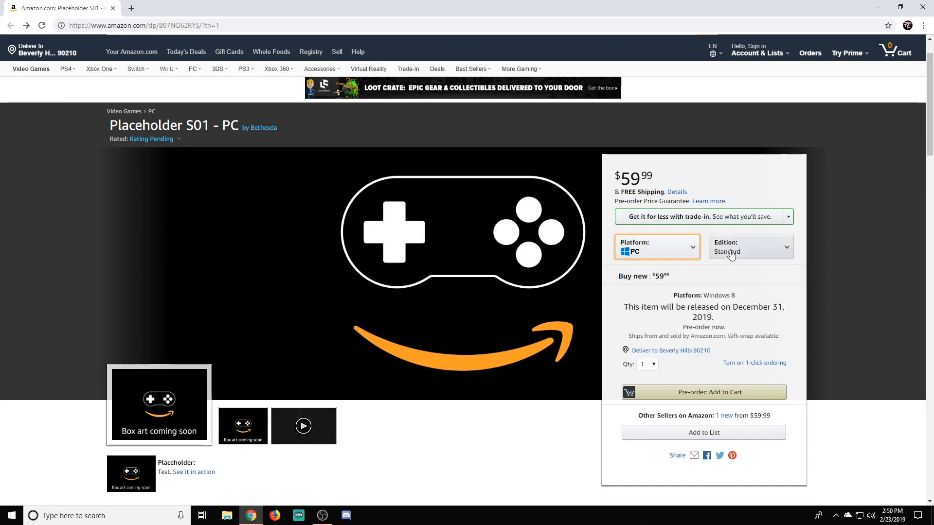
{"action": "left_click", "coordinate": [749, 247]}
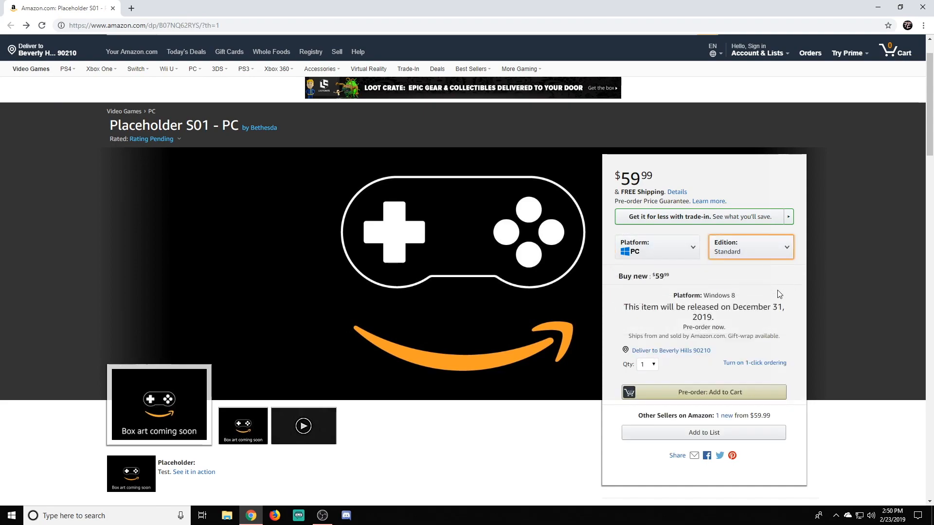
{"action": "left_click", "coordinate": [749, 247]}
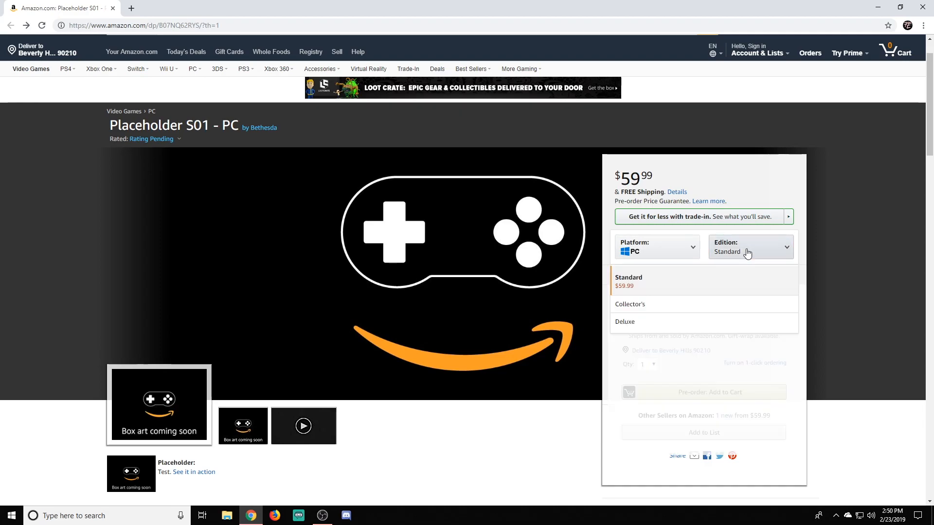
{"action": "left_click", "coordinate": [629, 303]}
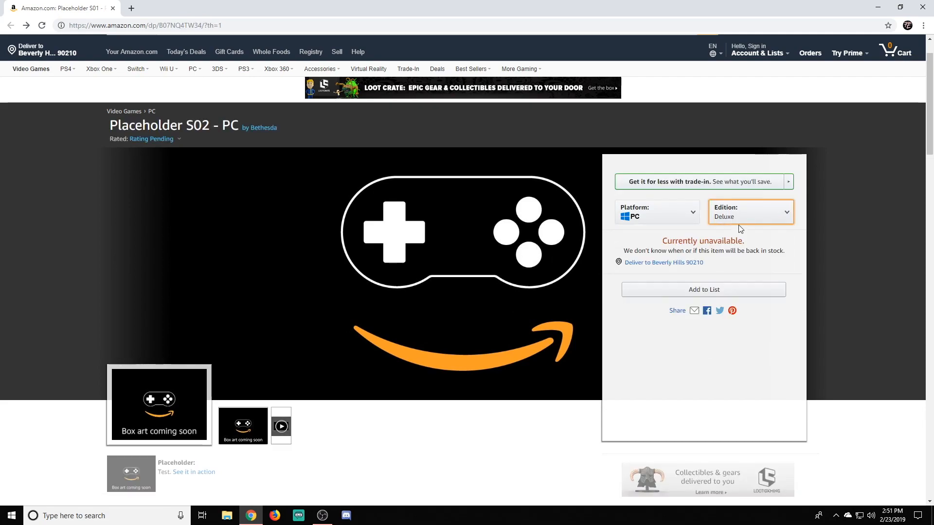
{"action": "left_click", "coordinate": [657, 213]}
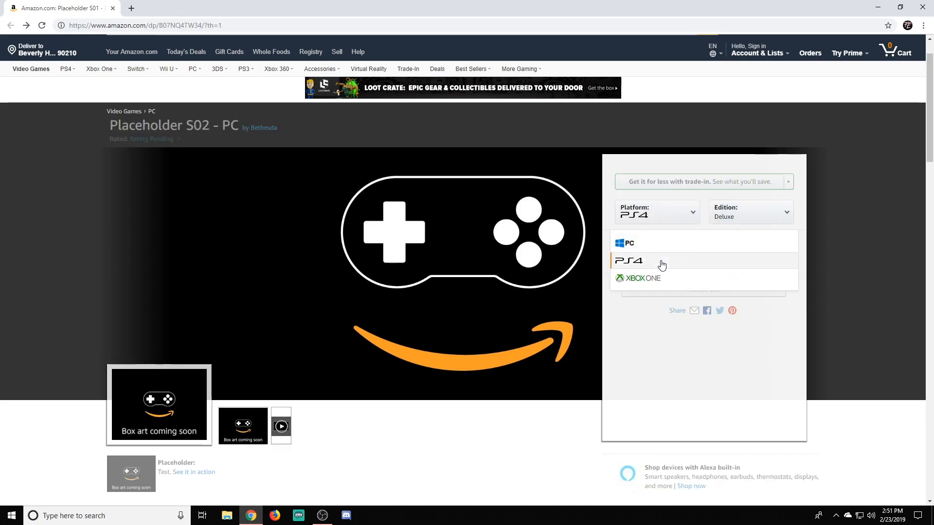
{"action": "left_click", "coordinate": [628, 261]}
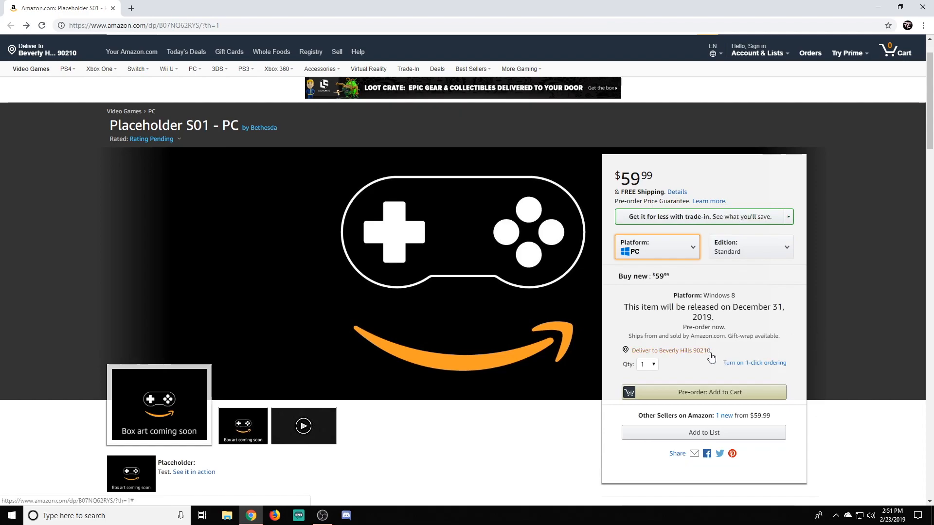
{"action": "mouse_move", "coordinate": [695, 359]}
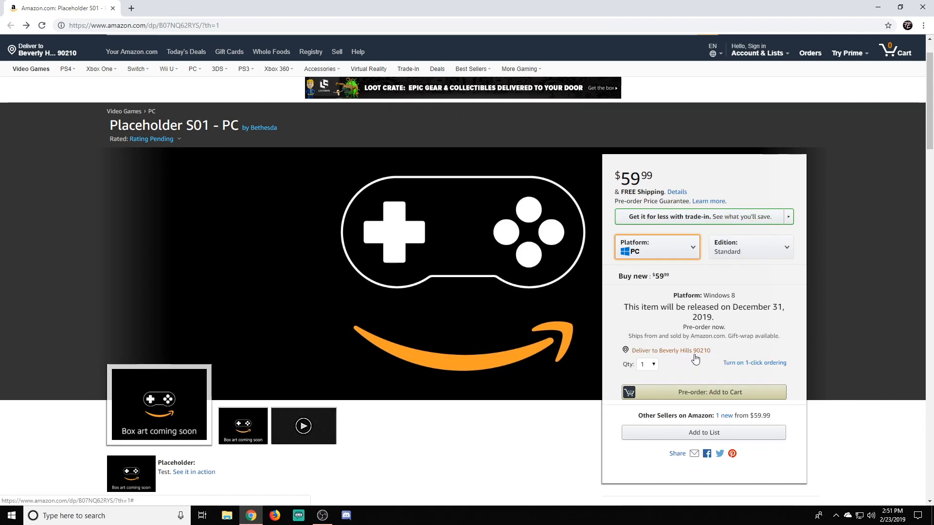
{"action": "mouse_move", "coordinate": [714, 360]}
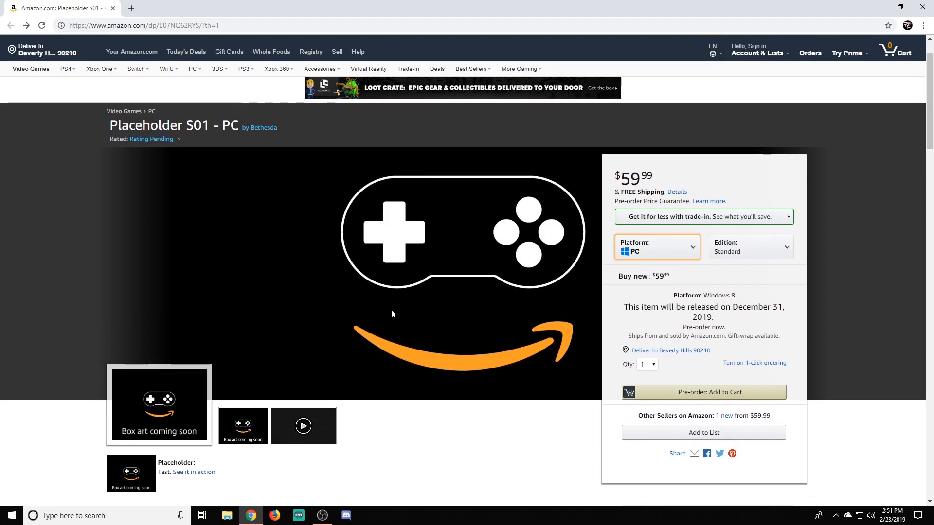
{"action": "mouse_move", "coordinate": [234, 438]}
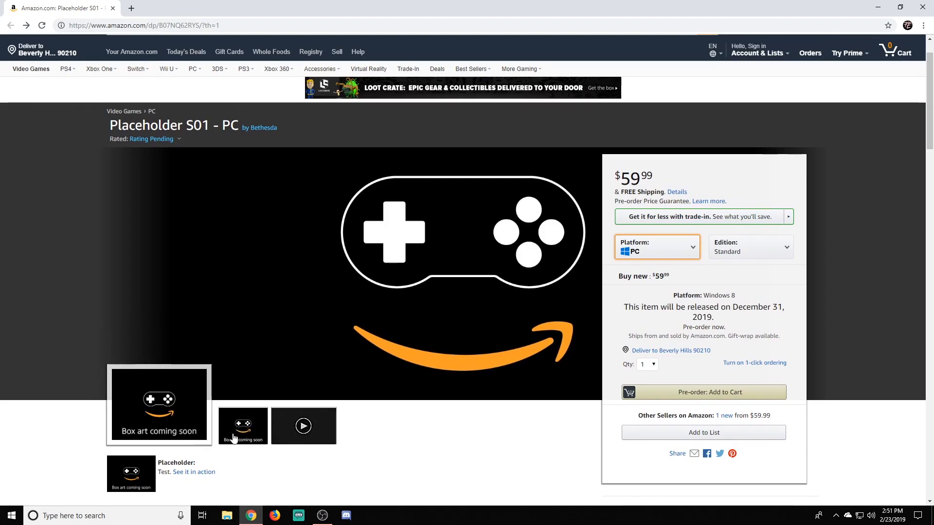
{"action": "left_click", "coordinate": [243, 425]}
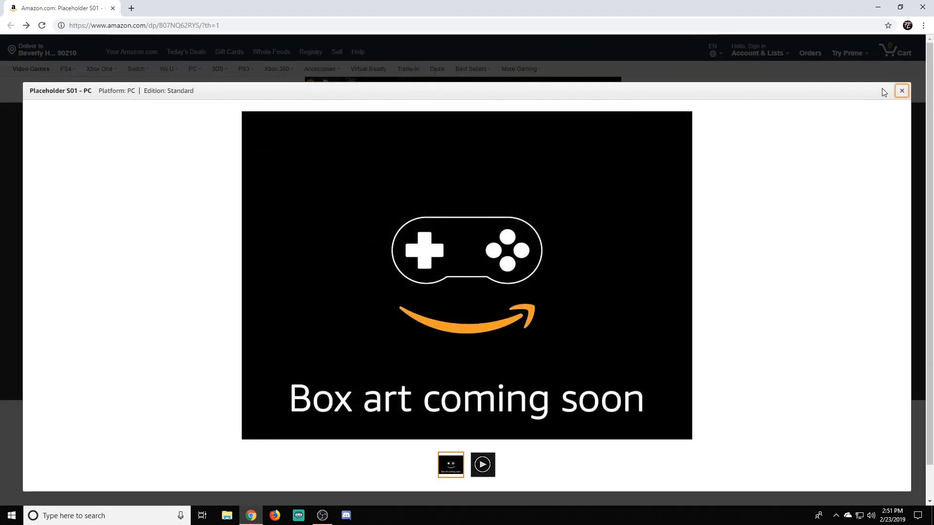
Play the product video in the viewer to the end, then close the viewer.
{"action": "left_click", "coordinate": [901, 90]}
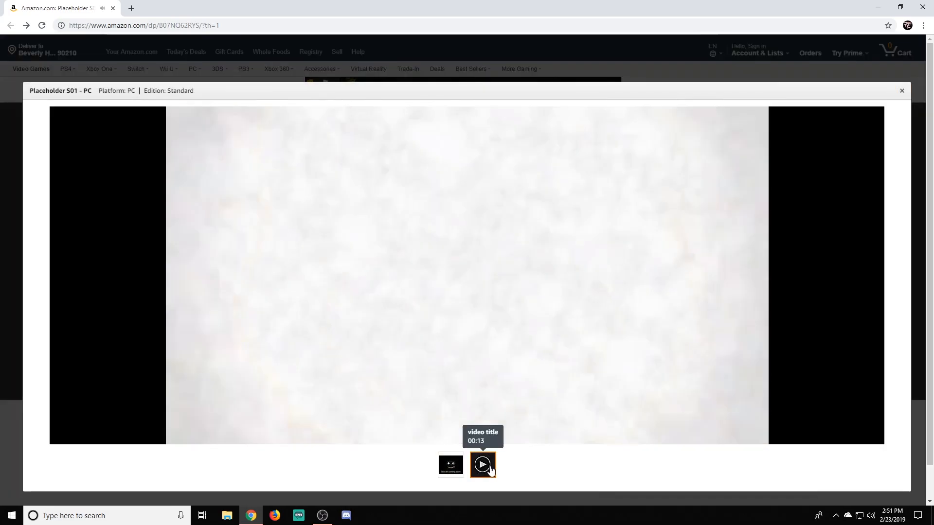
{"action": "left_click", "coordinate": [483, 464]}
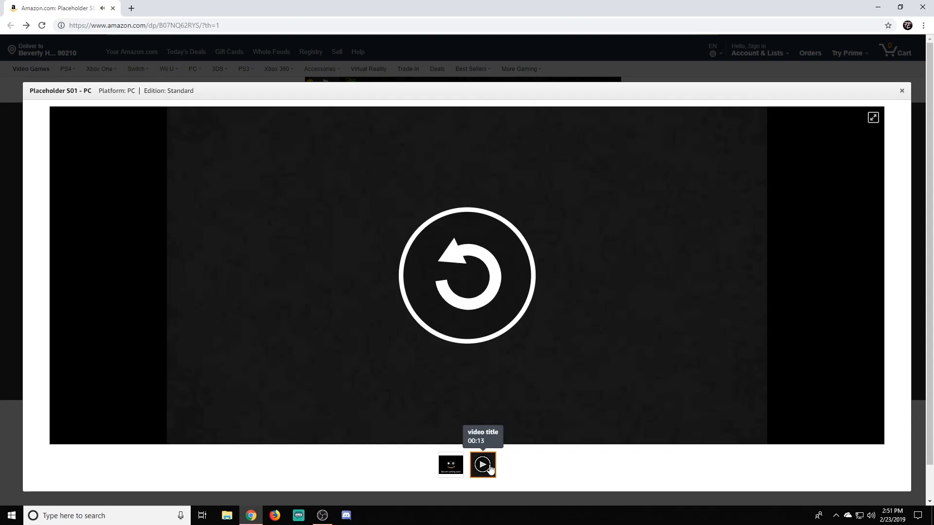
{"action": "left_click", "coordinate": [901, 91]}
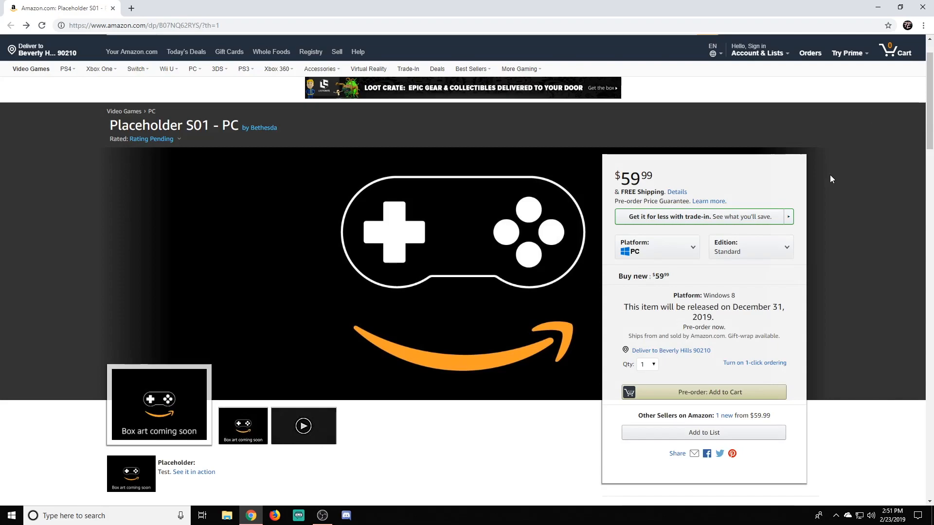
{"action": "mouse_move", "coordinate": [828, 183]}
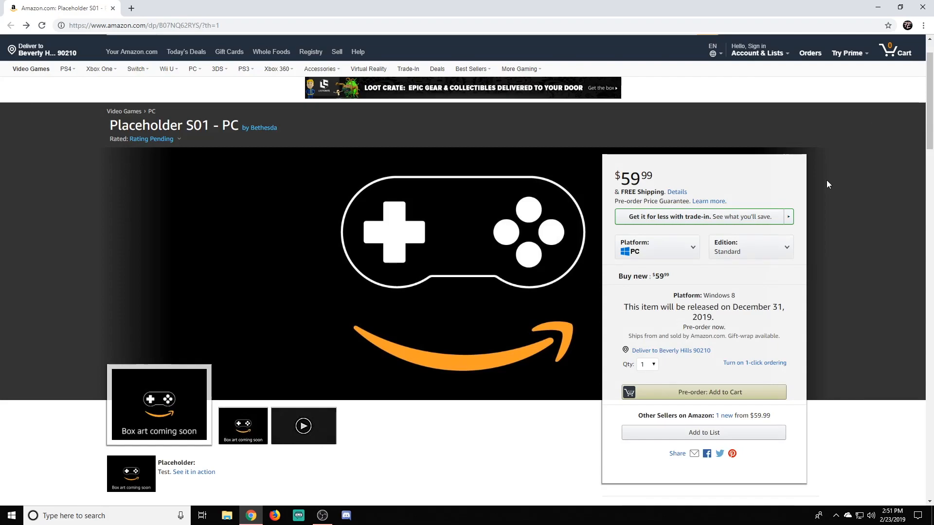